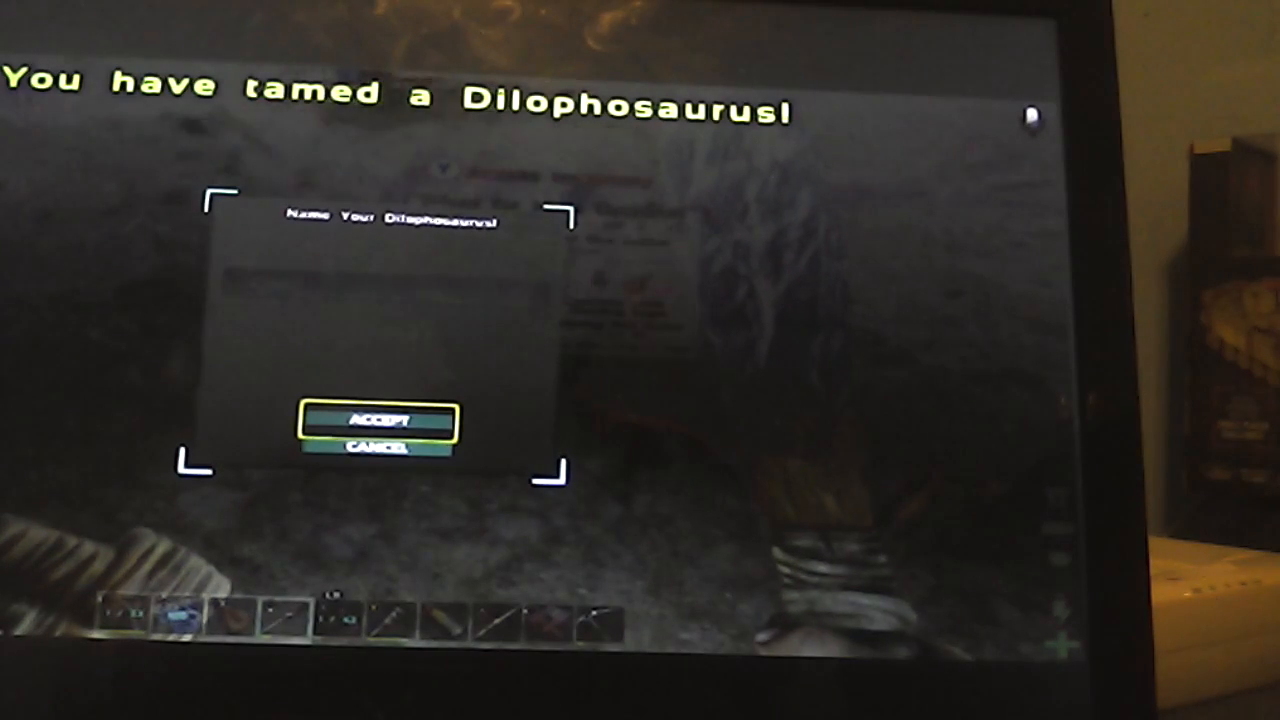
Confirm the Name Your Dilophosaurus dialog with the name field left blank.
click(378, 420)
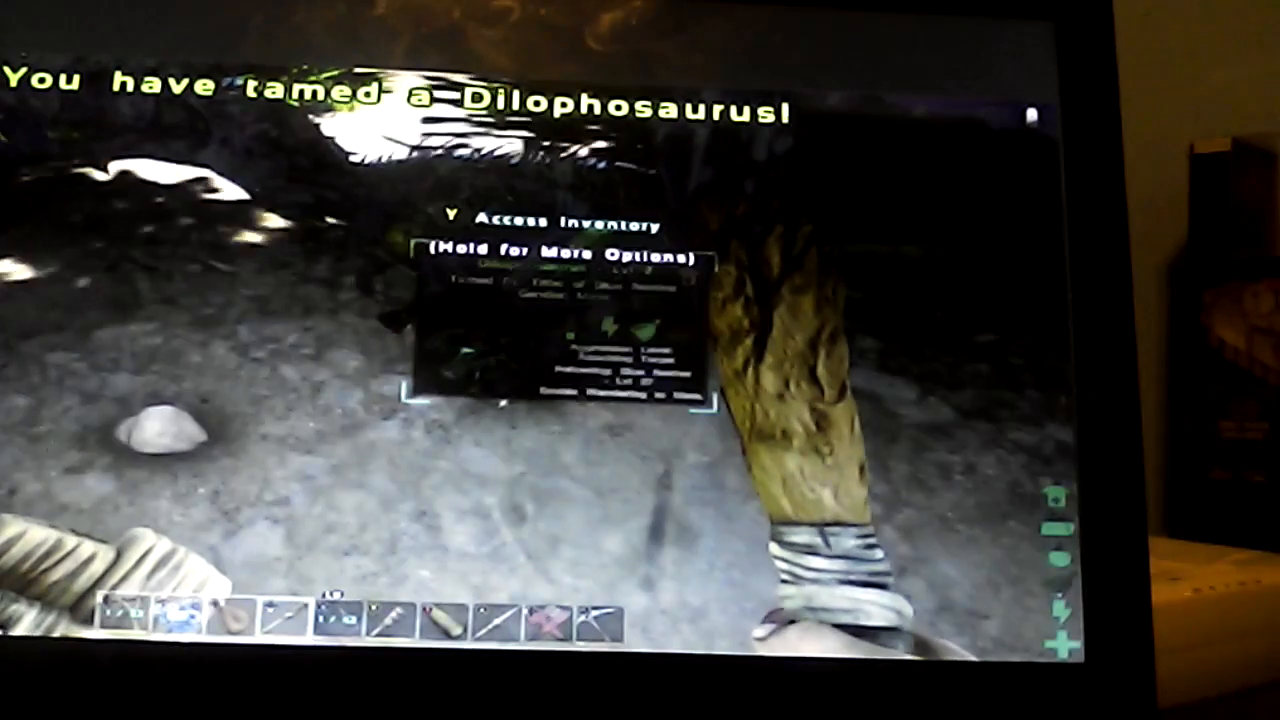